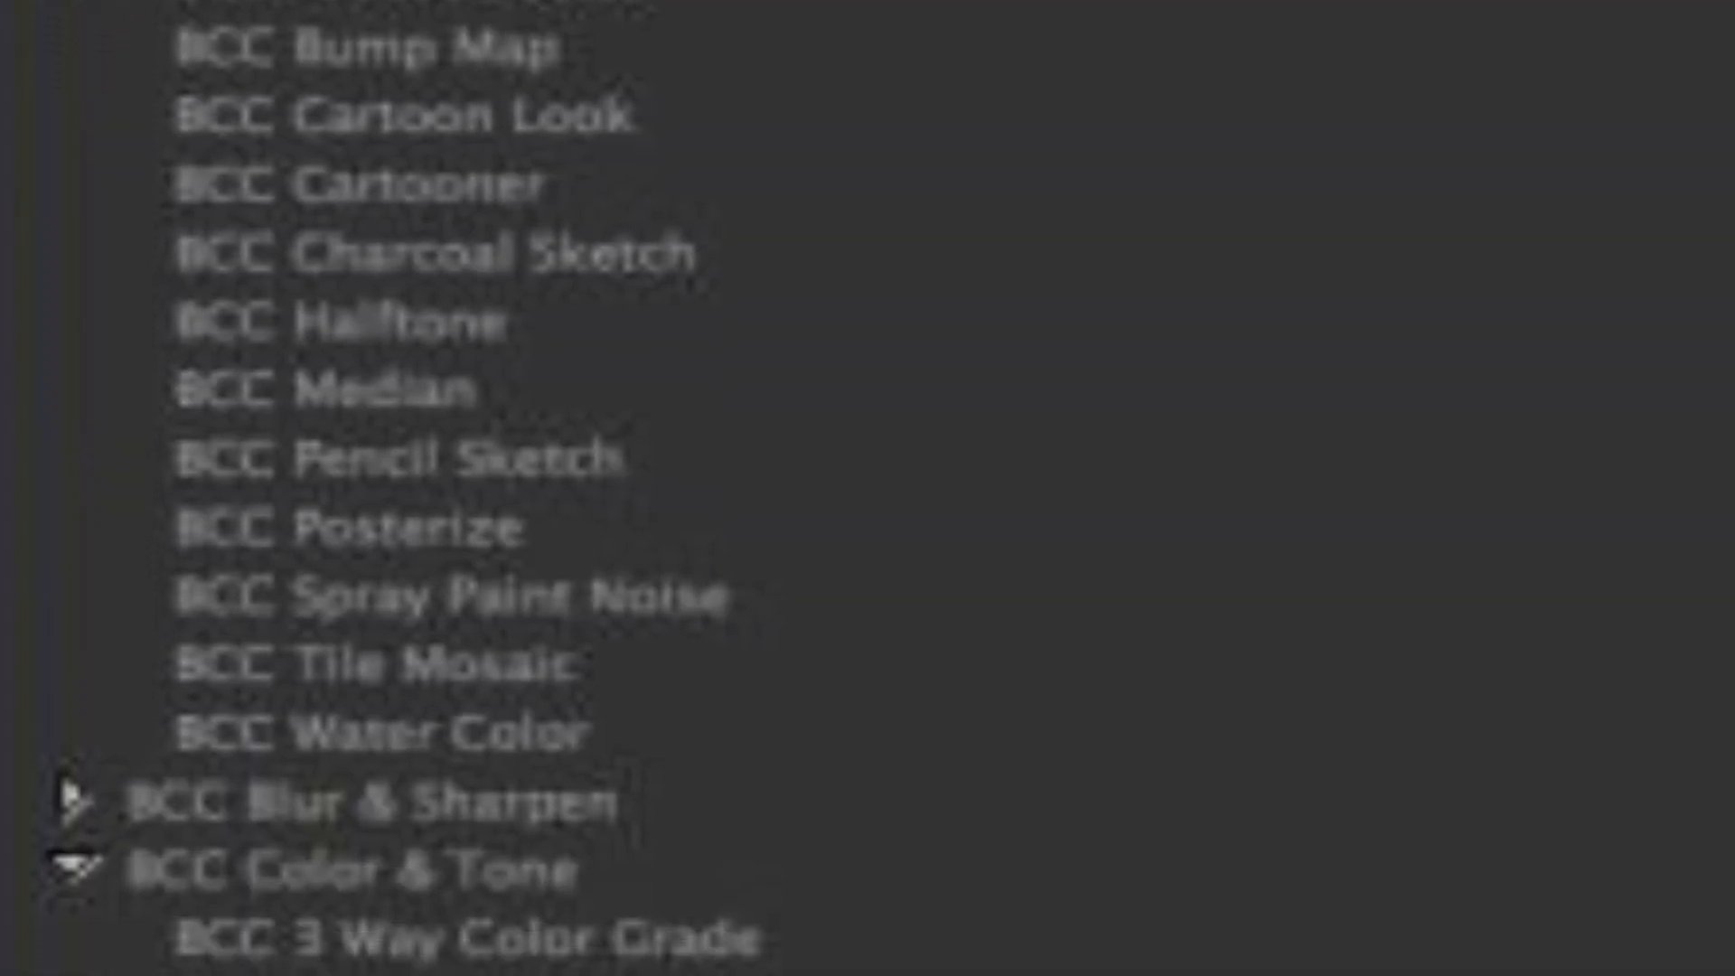
# Check 'Send me all notifications for this channel' in the YouTube notifications dialog.
pyautogui.scroll(-3)
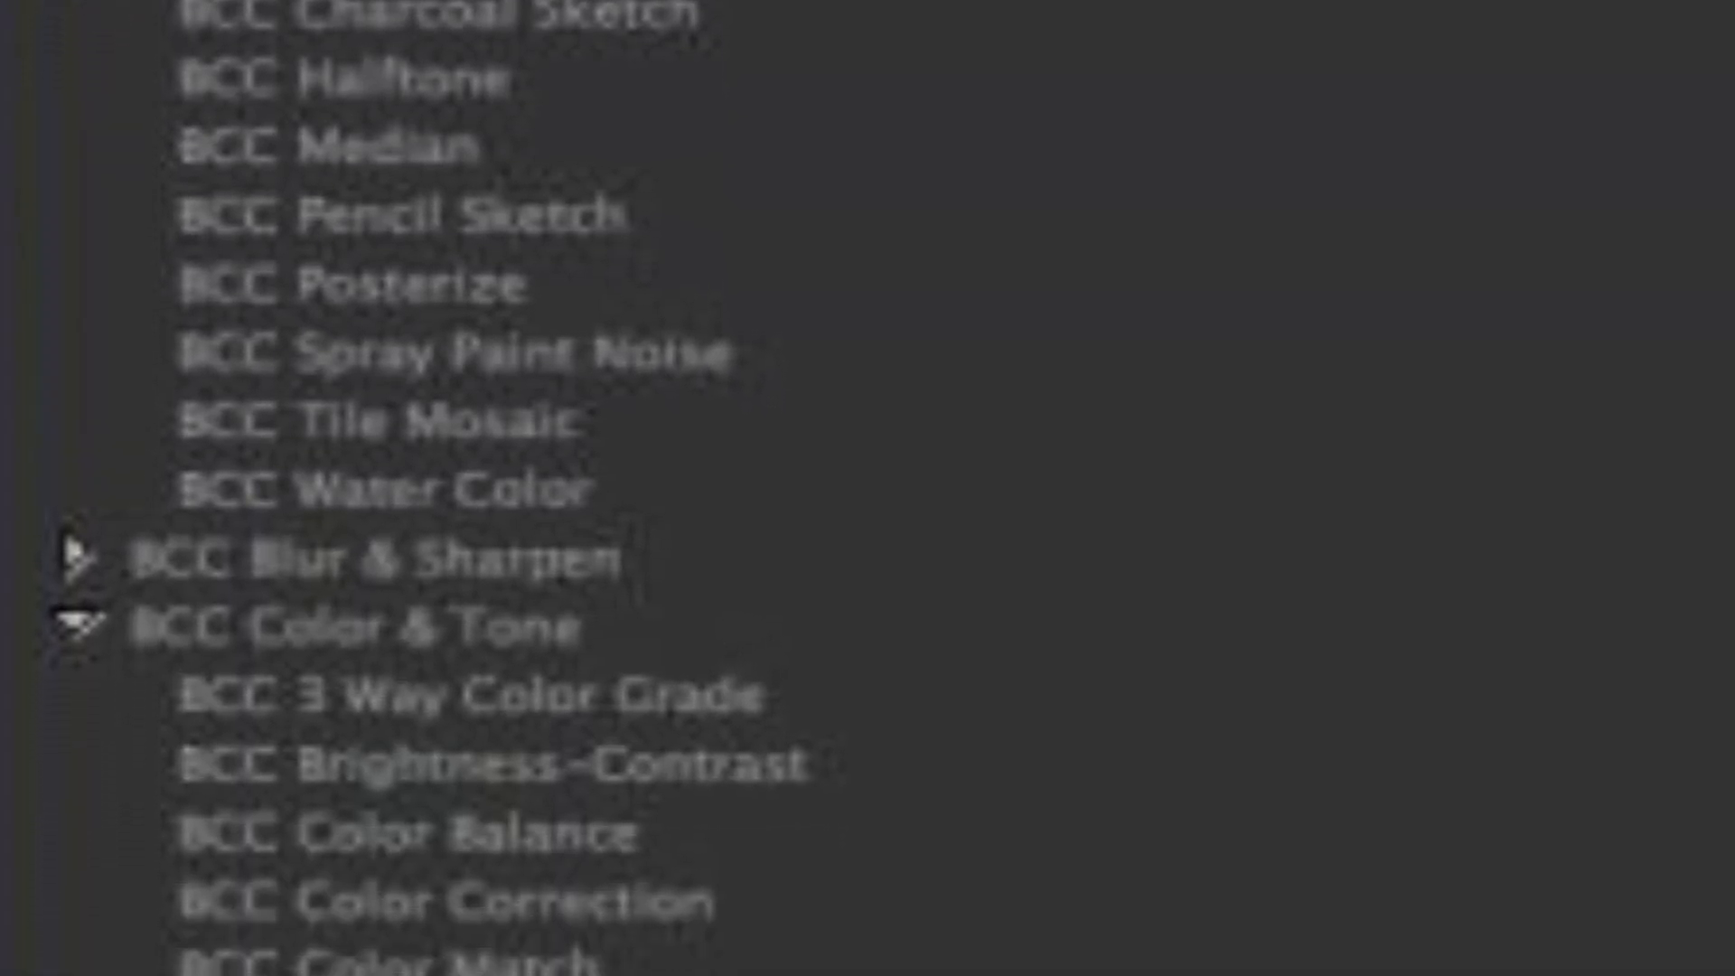
pyautogui.scroll(-3)
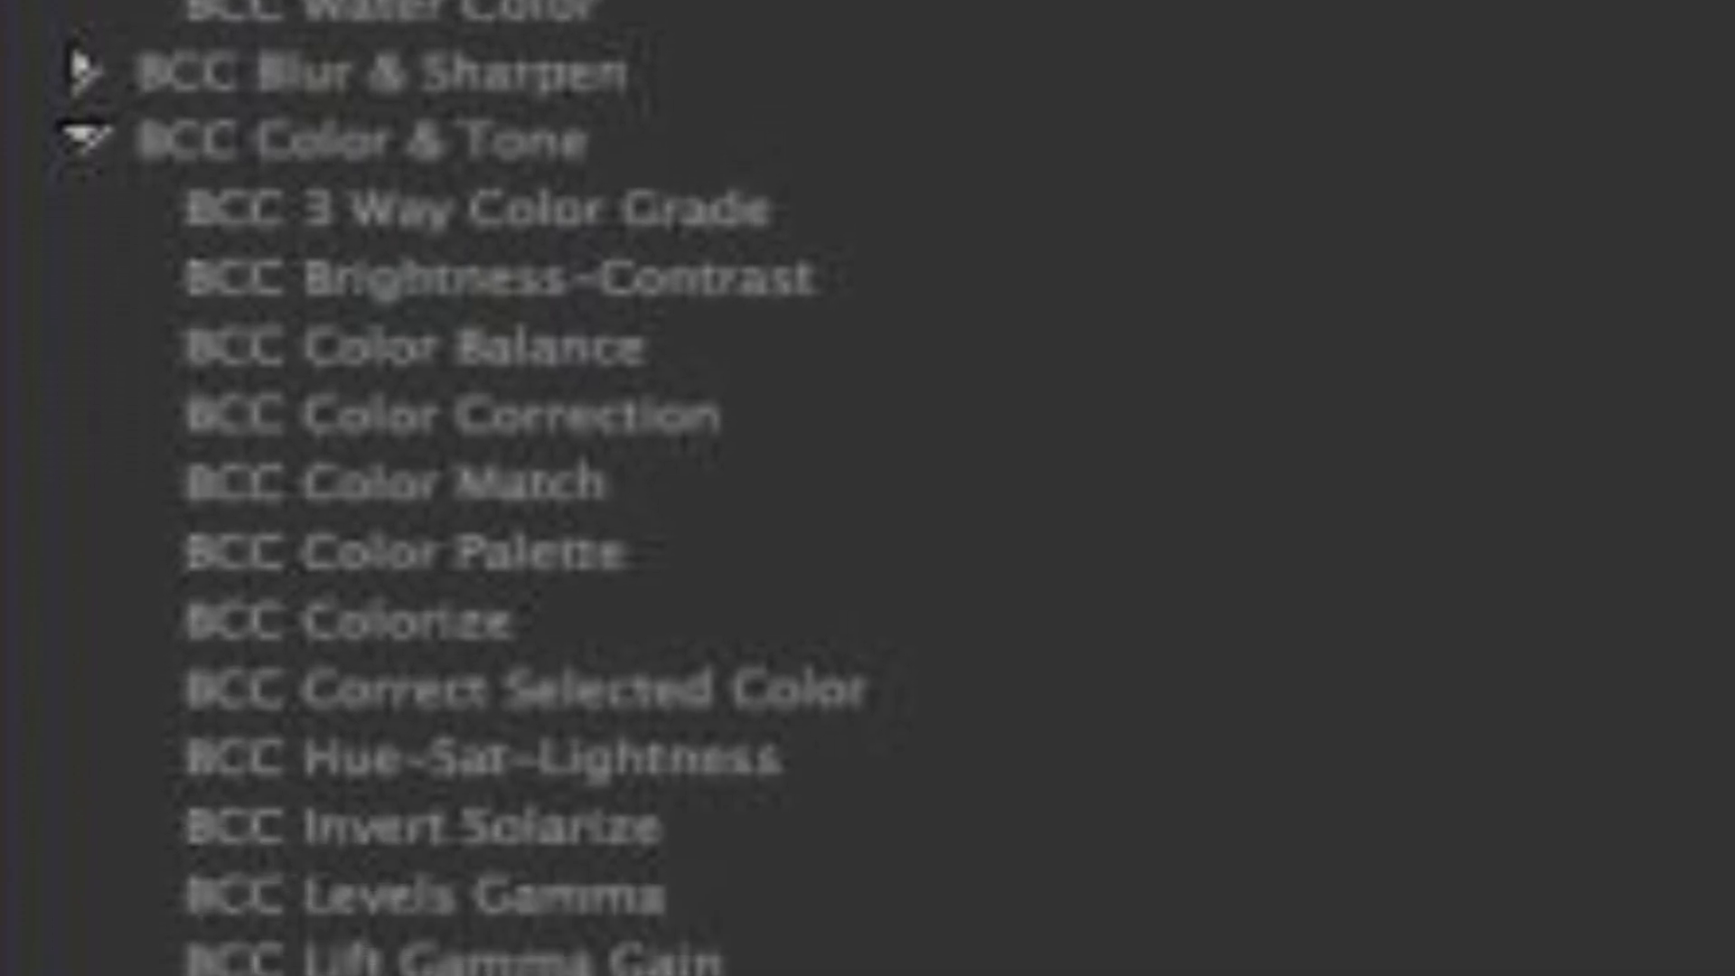
pyautogui.scroll(-3)
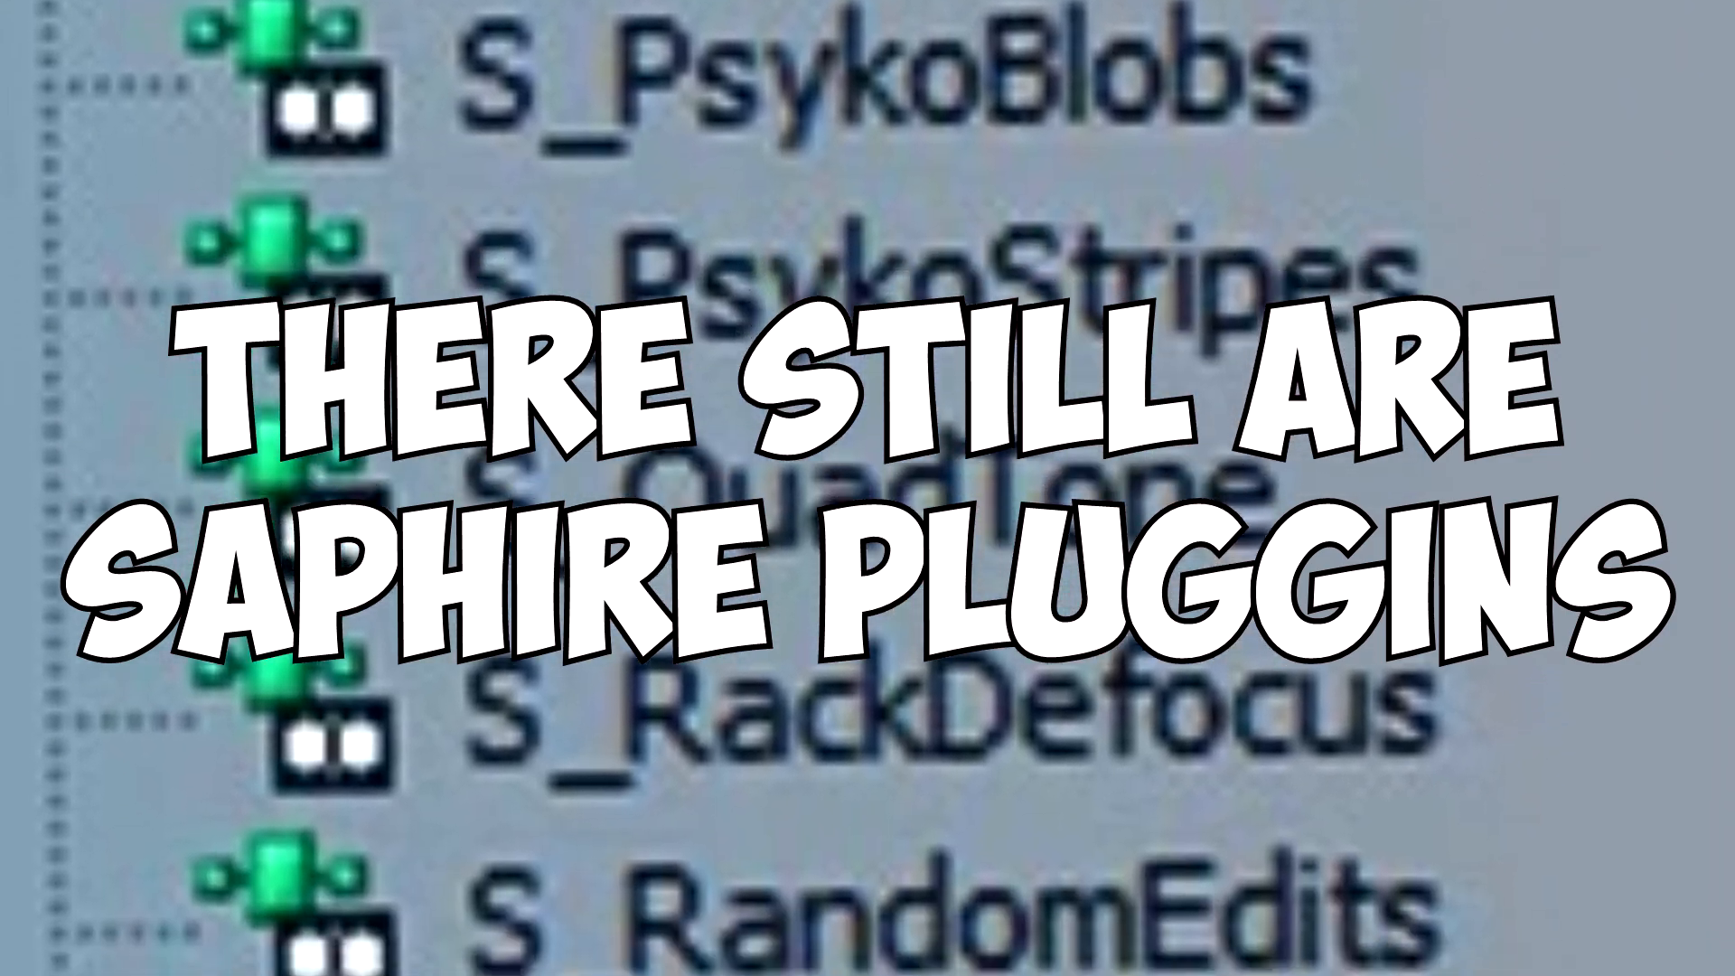
pyautogui.scroll(-3)
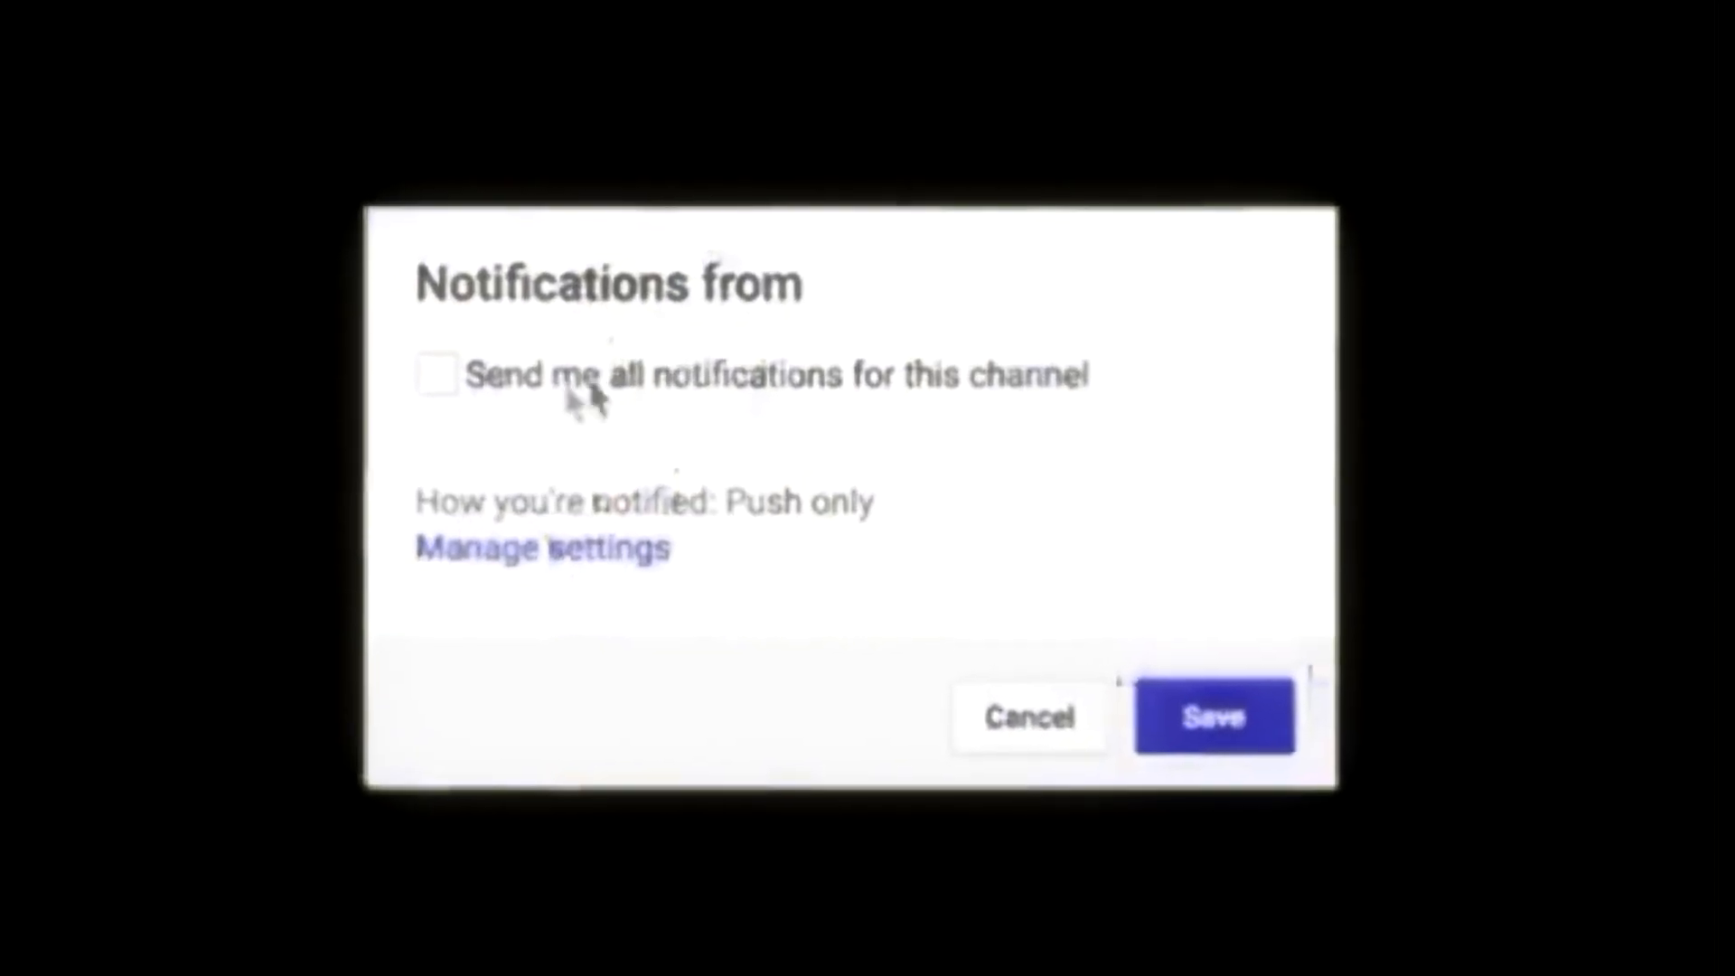
pyautogui.click(436, 375)
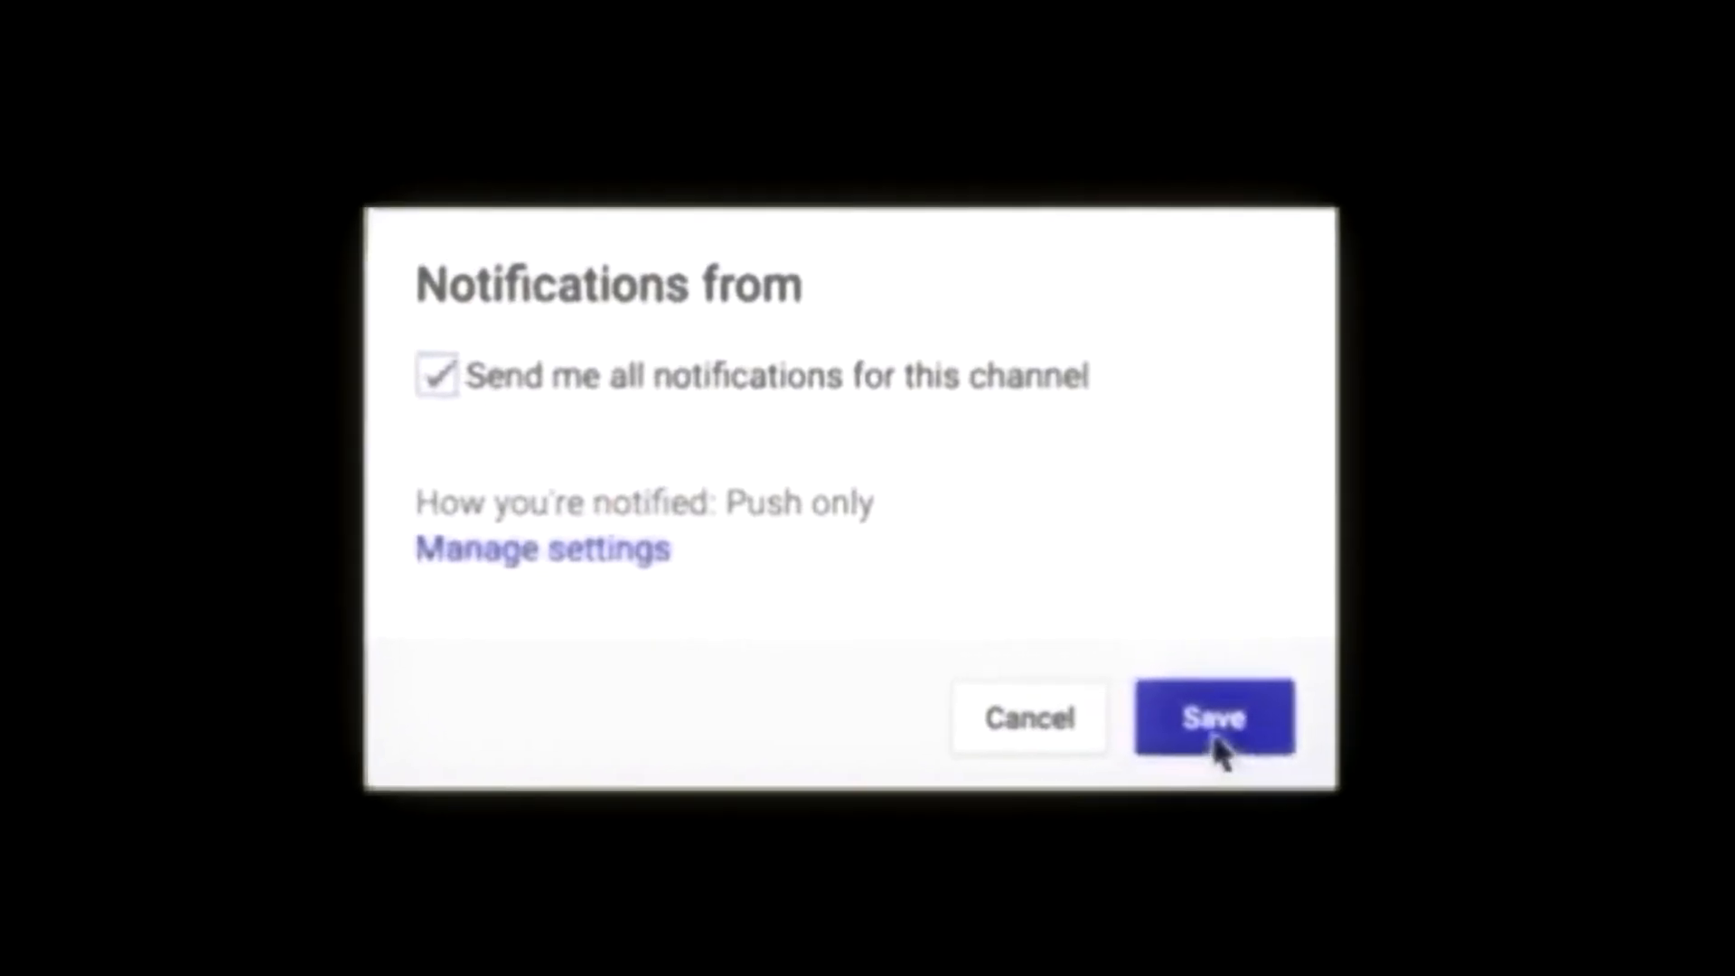